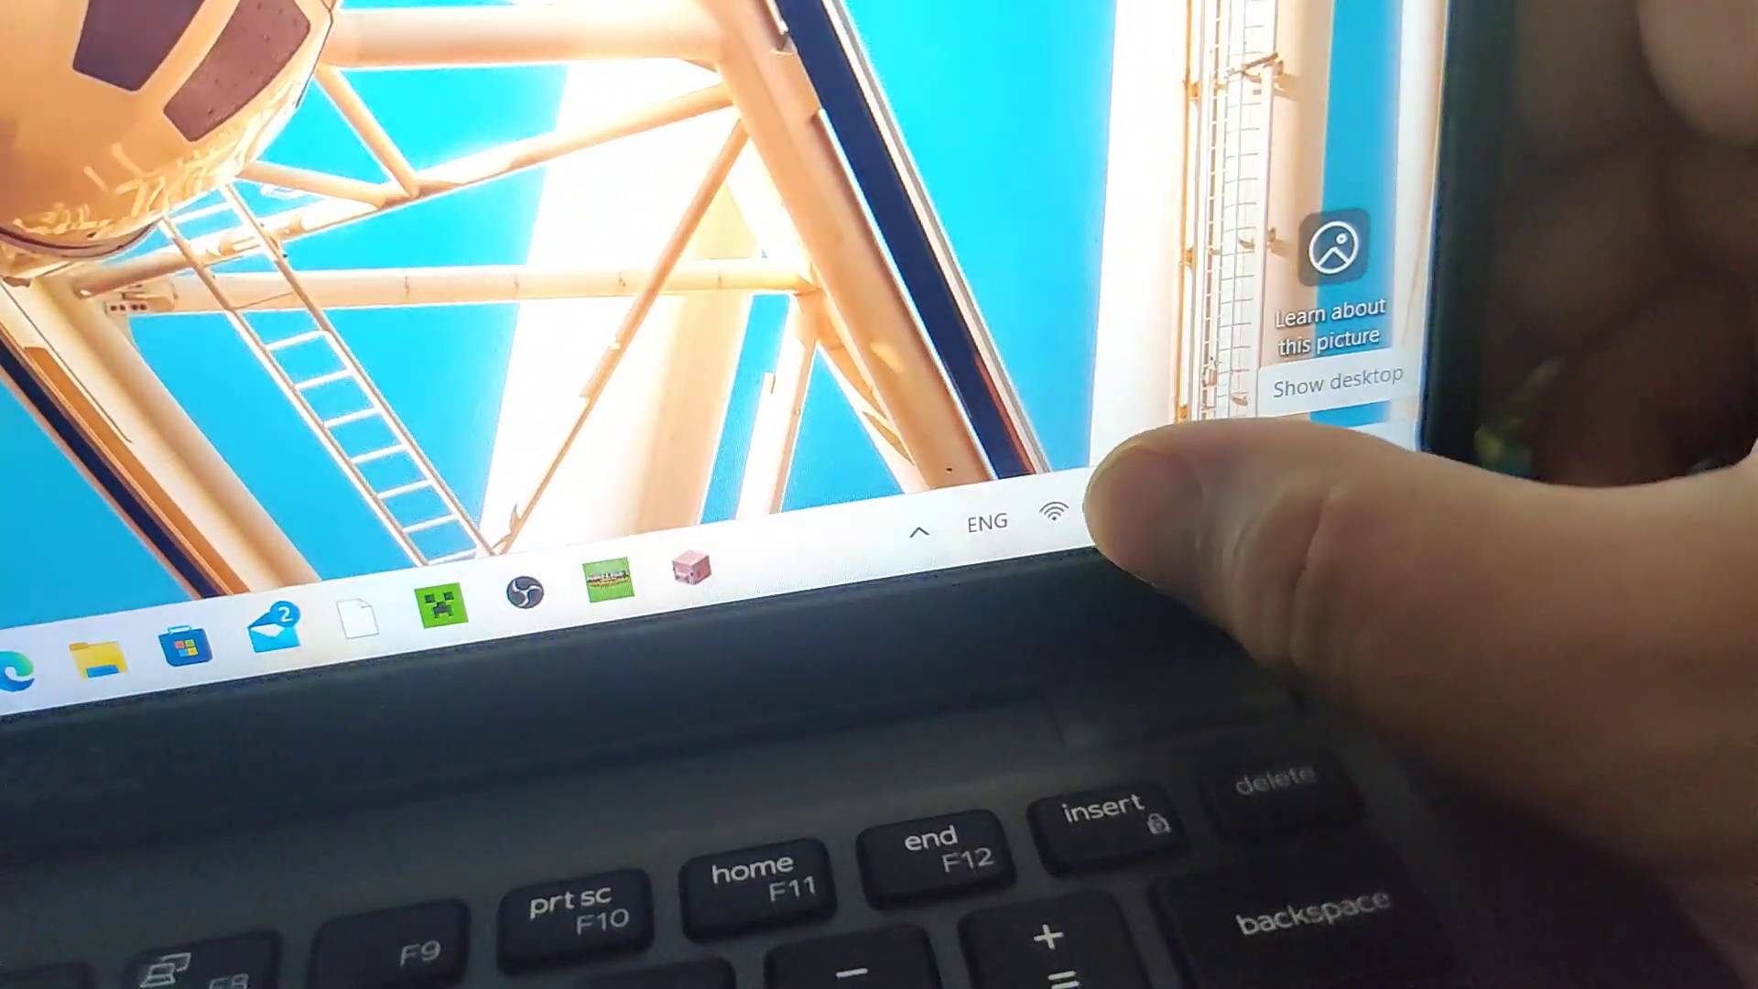
- Reveal Quick Settings from the system tray, showing battery at 100% while charging
{"action": "left_click", "coordinate": [1053, 520]}
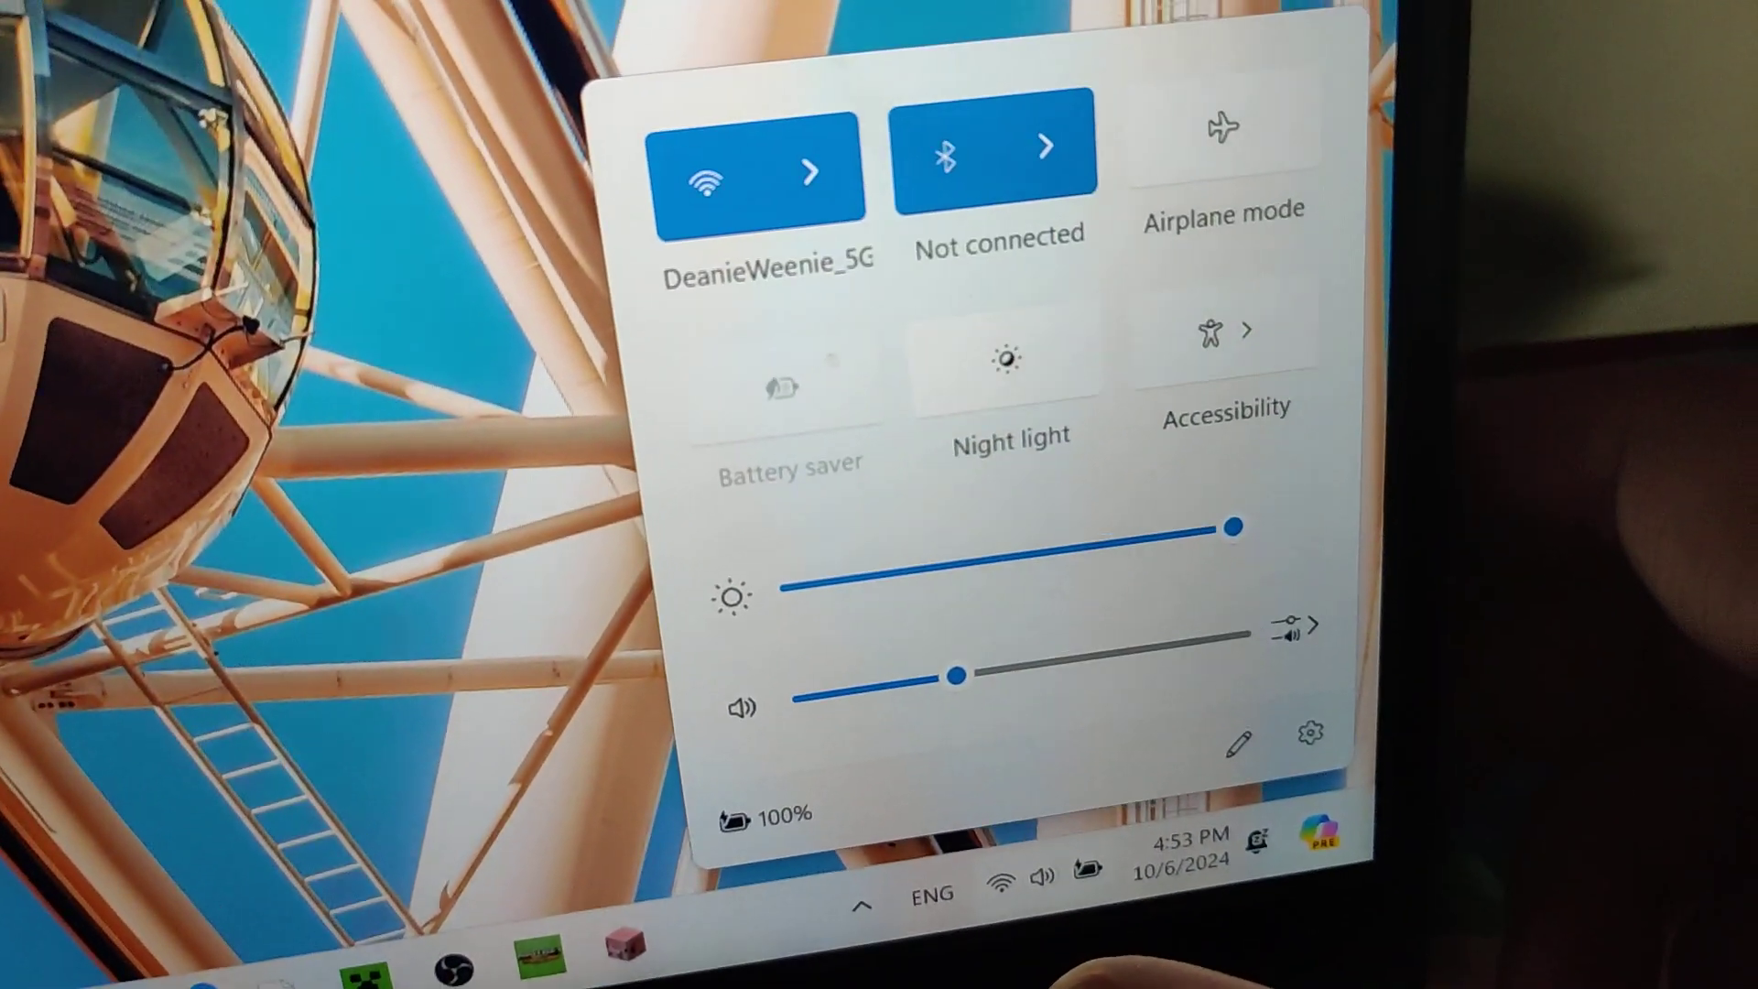